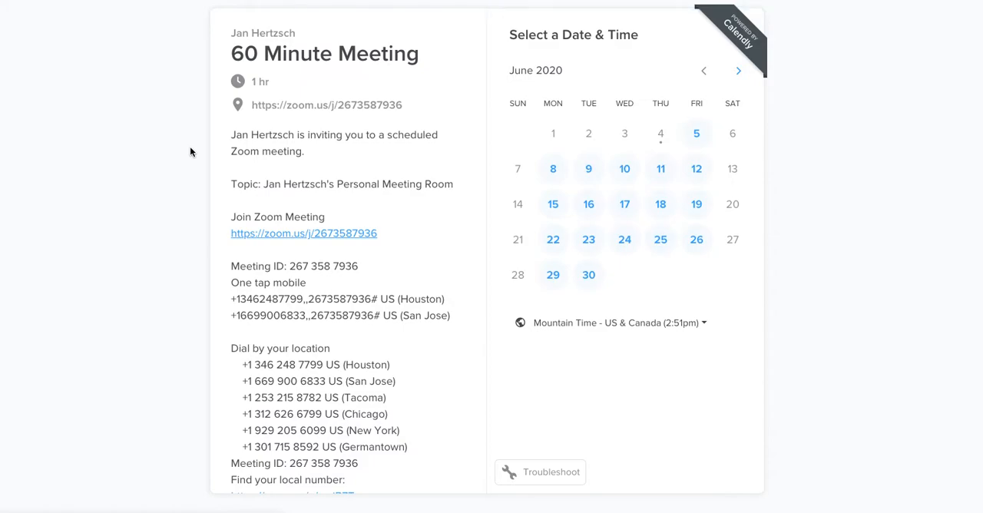
mouse_move(253, 121)
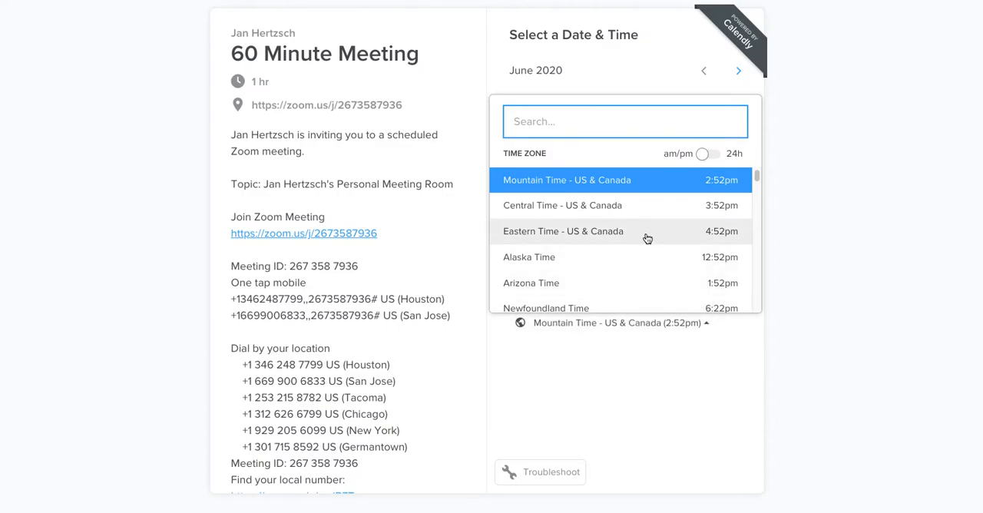
- Set the booking calendar's time zone to Eastern Time - US & Canada
click(563, 232)
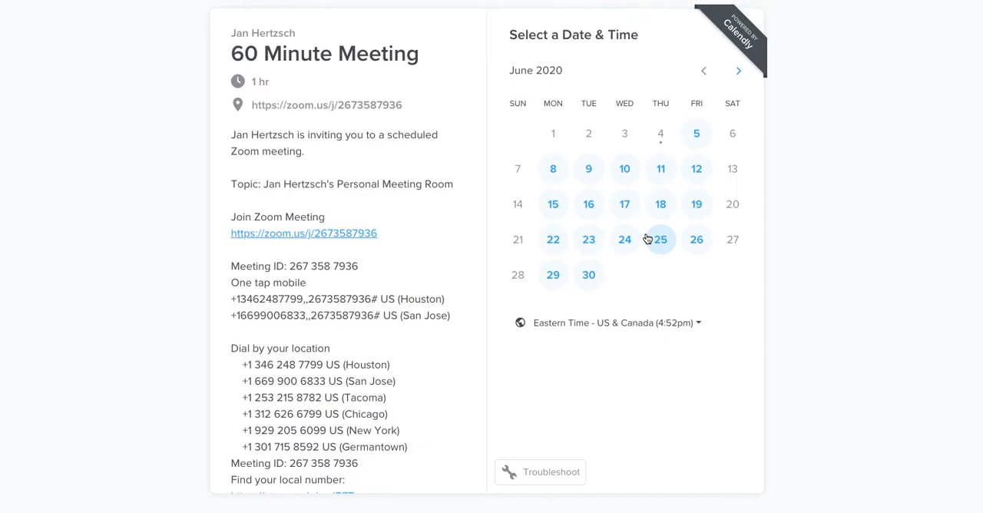
mouse_move(624, 168)
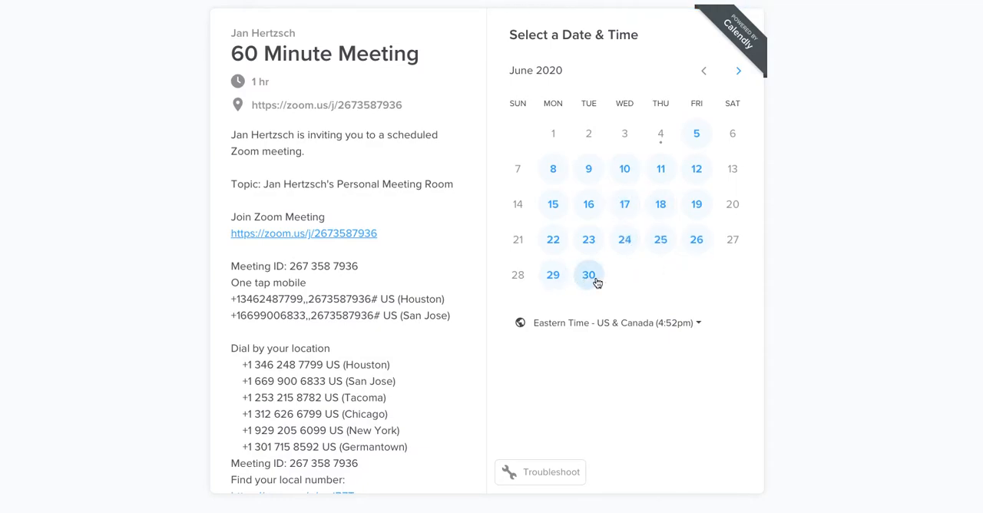
- Pick Tuesday, June 30 and confirm the 2:00pm time slot
click(589, 274)
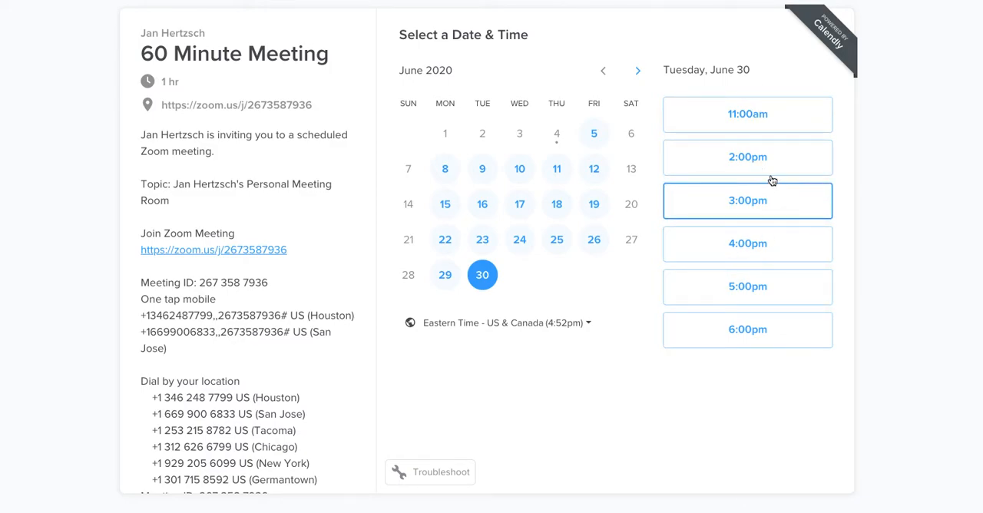
click(747, 157)
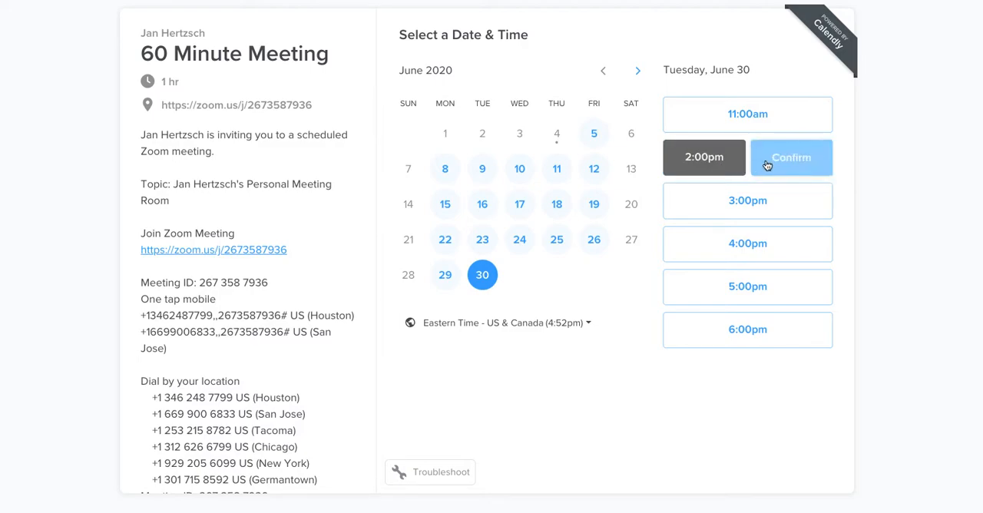
click(790, 157)
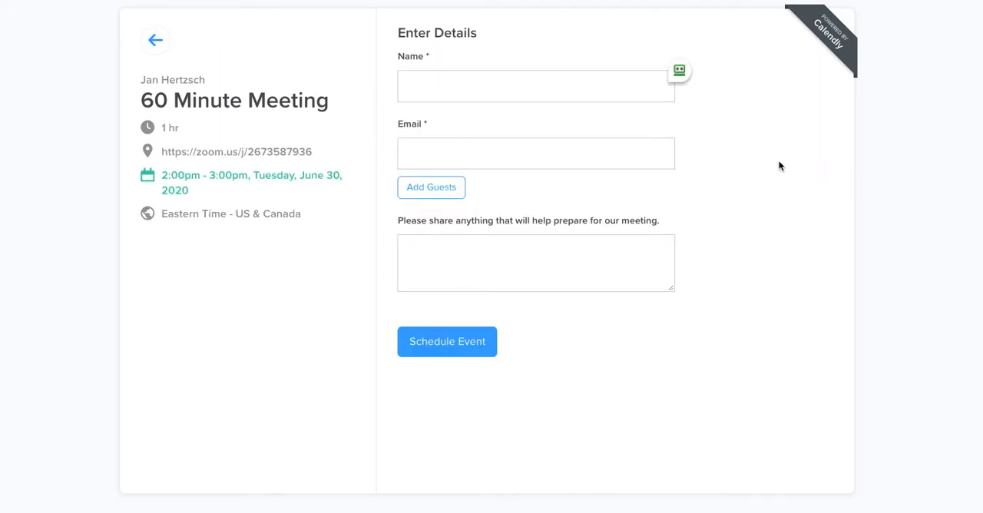
click(535, 86)
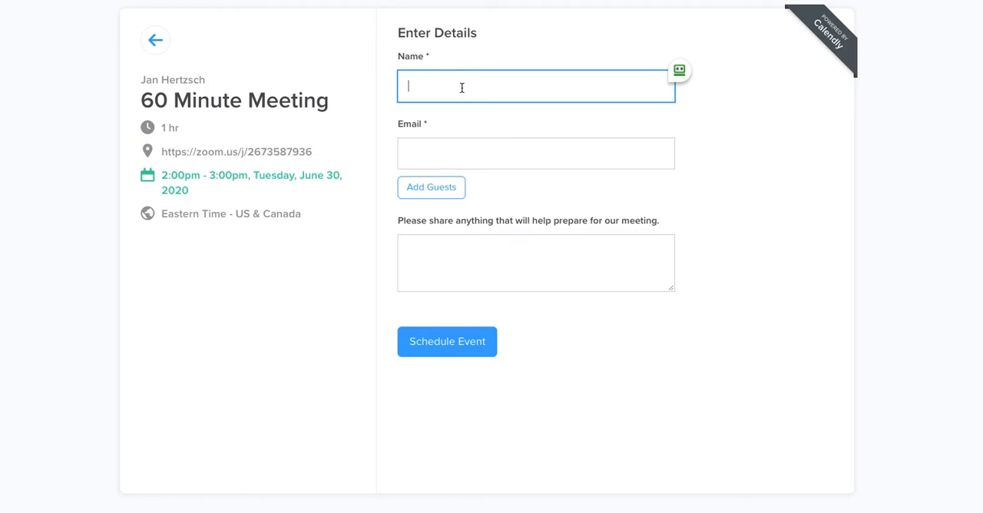
text(J)
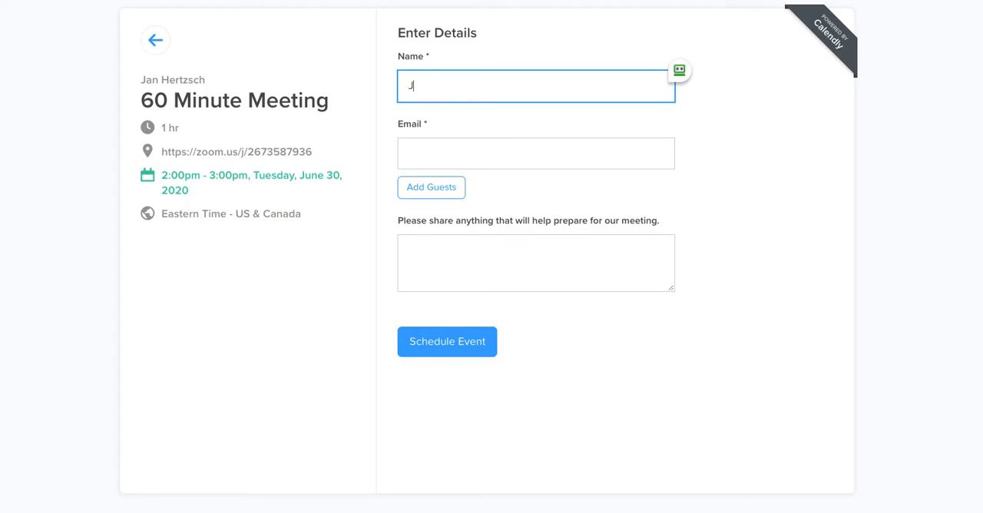
text(ohn Smi)
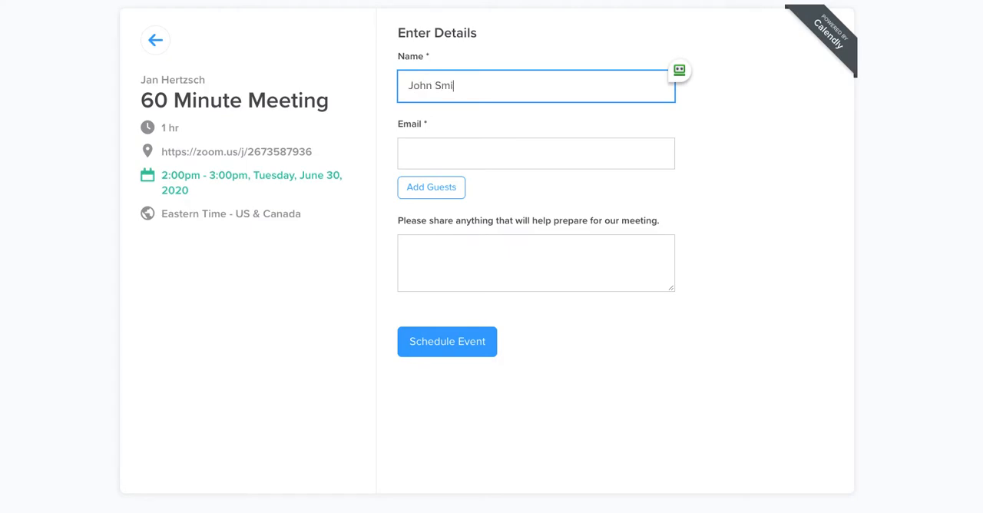
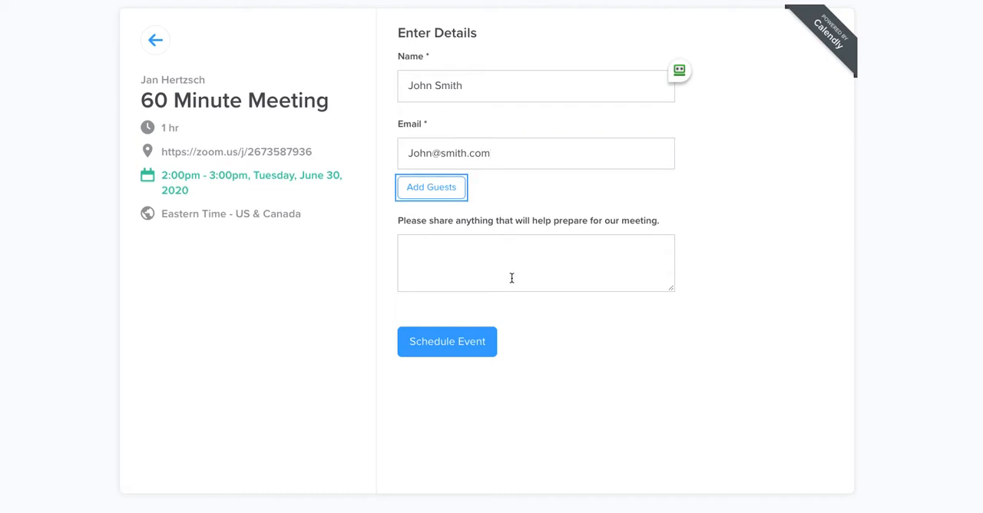
text(aldfj;aldfj;lfj)
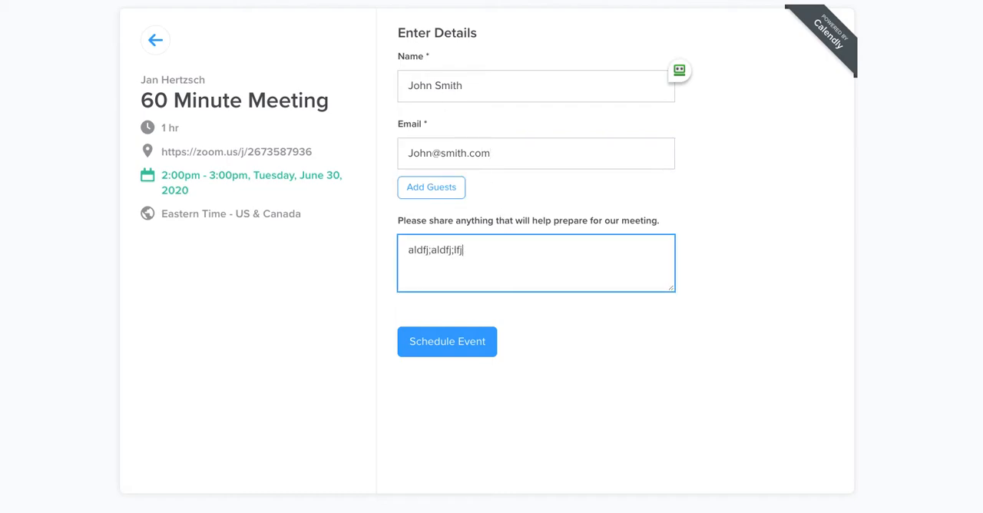
text(ljal)
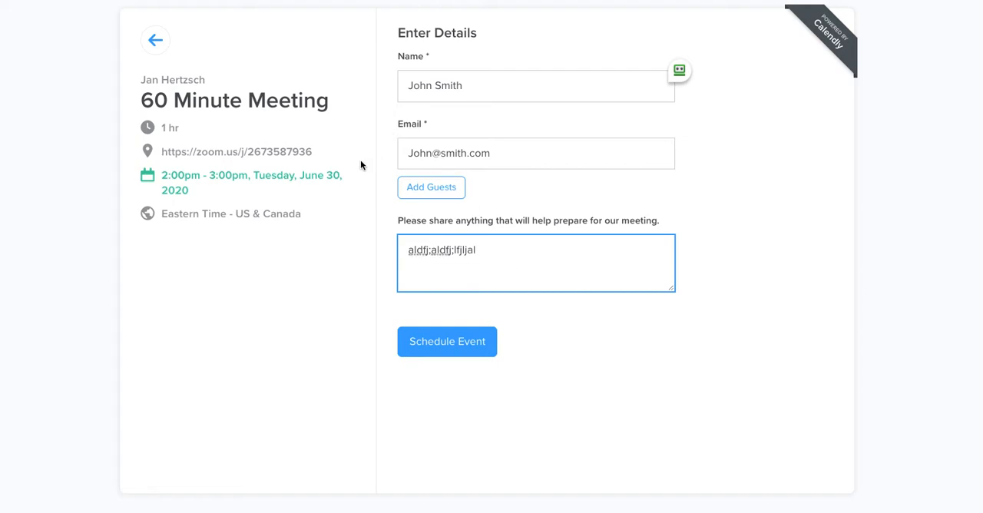
mouse_move(162, 159)
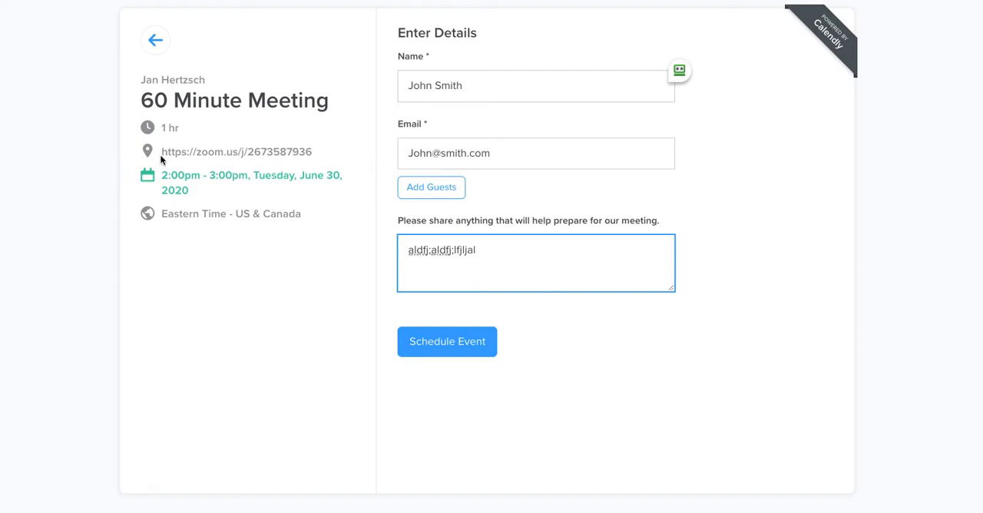
mouse_move(244, 151)
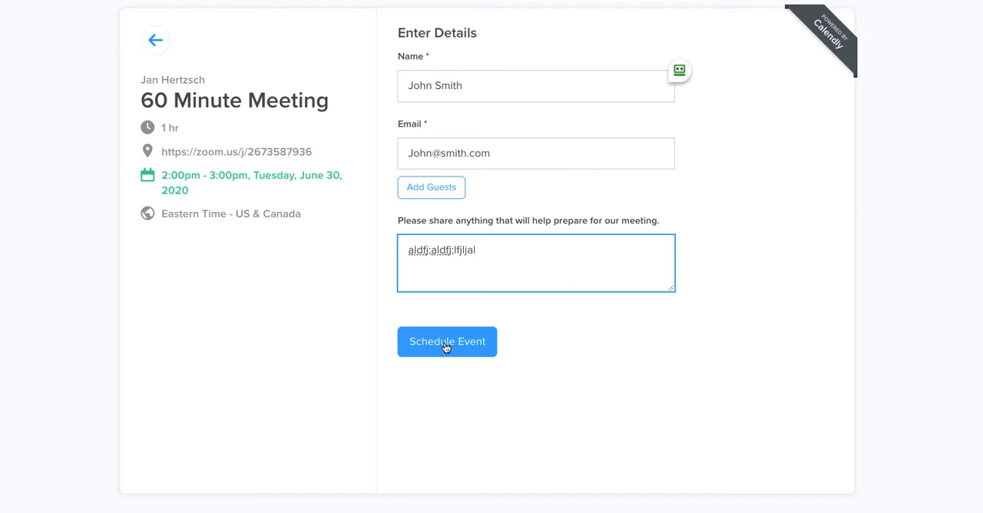
mouse_move(199, 193)
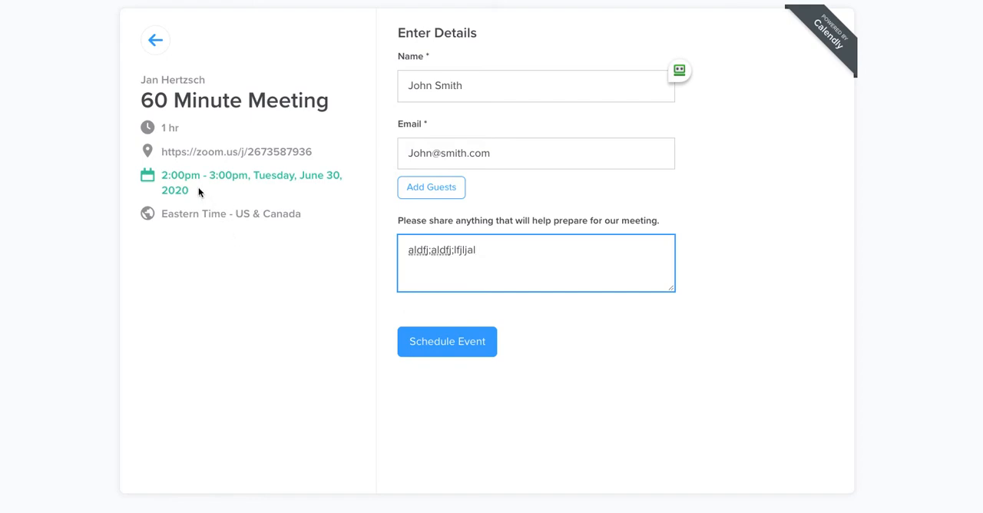